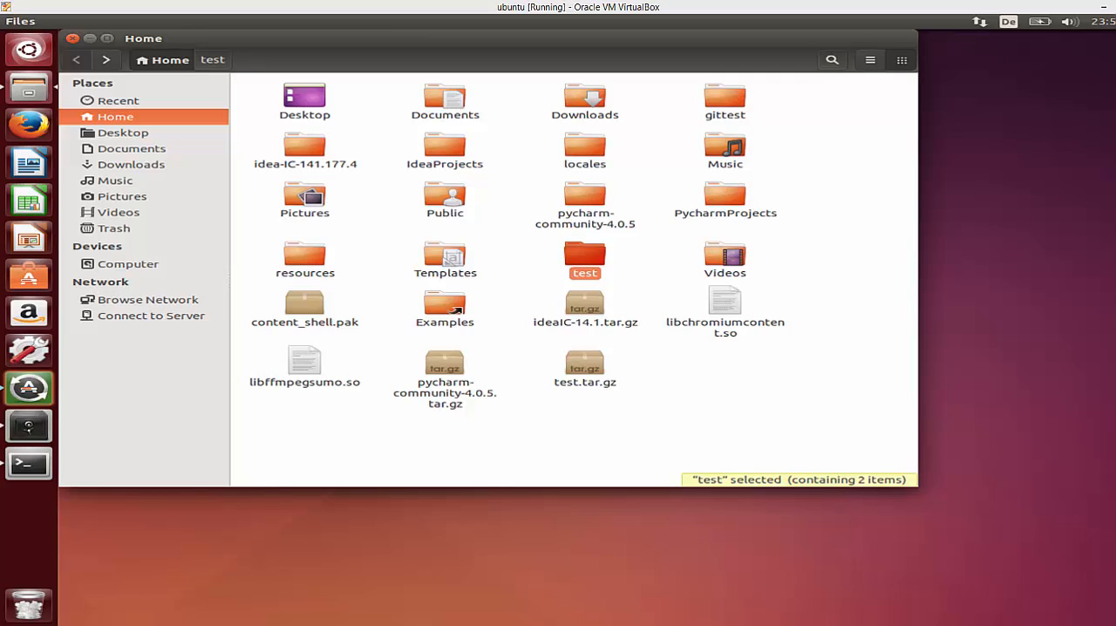
pyautogui.moveTo(599, 401)
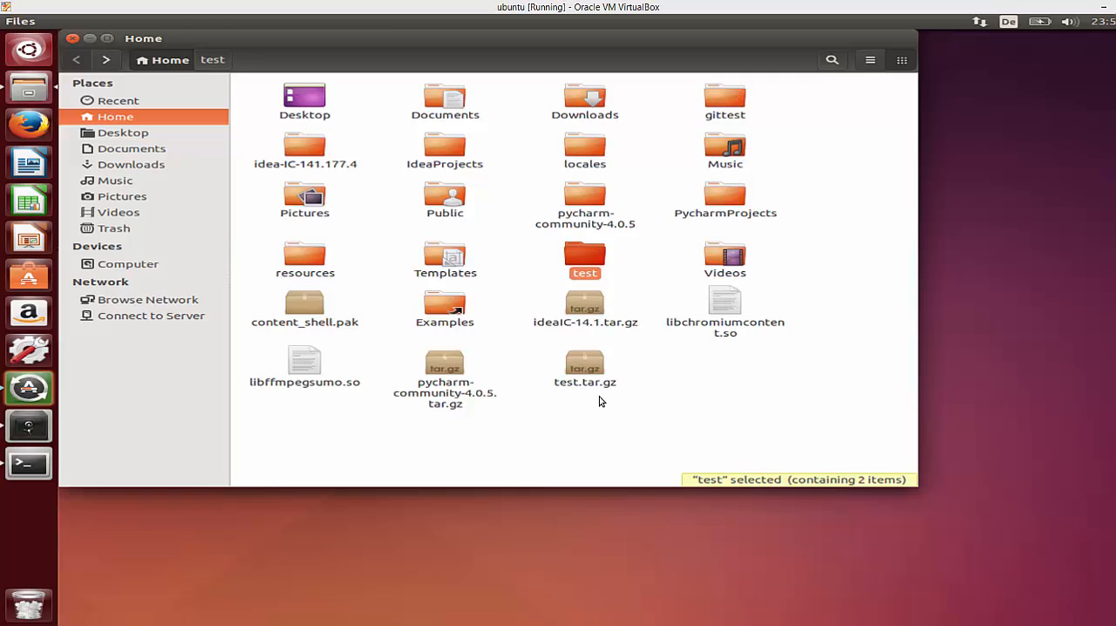
pyautogui.moveTo(575, 394)
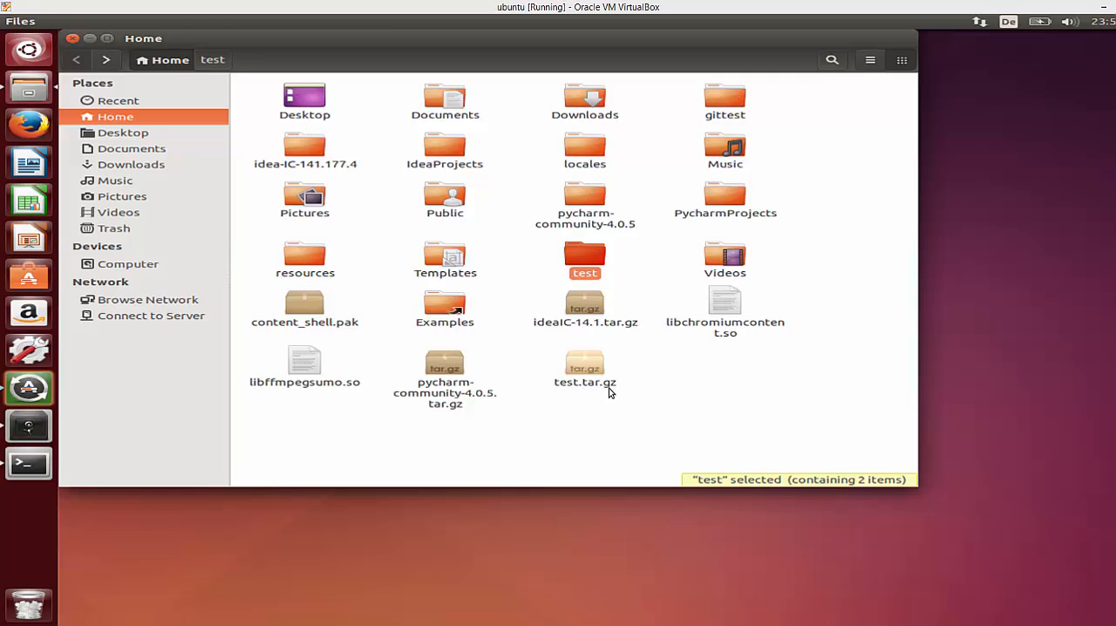
pyautogui.moveTo(575, 410)
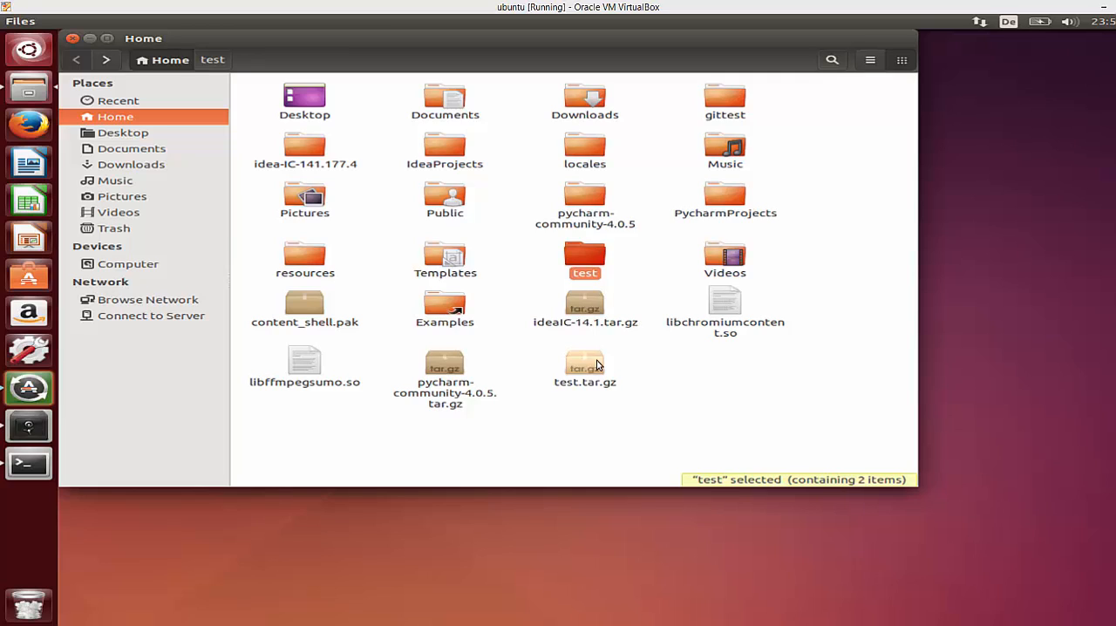
pyautogui.moveTo(603, 384)
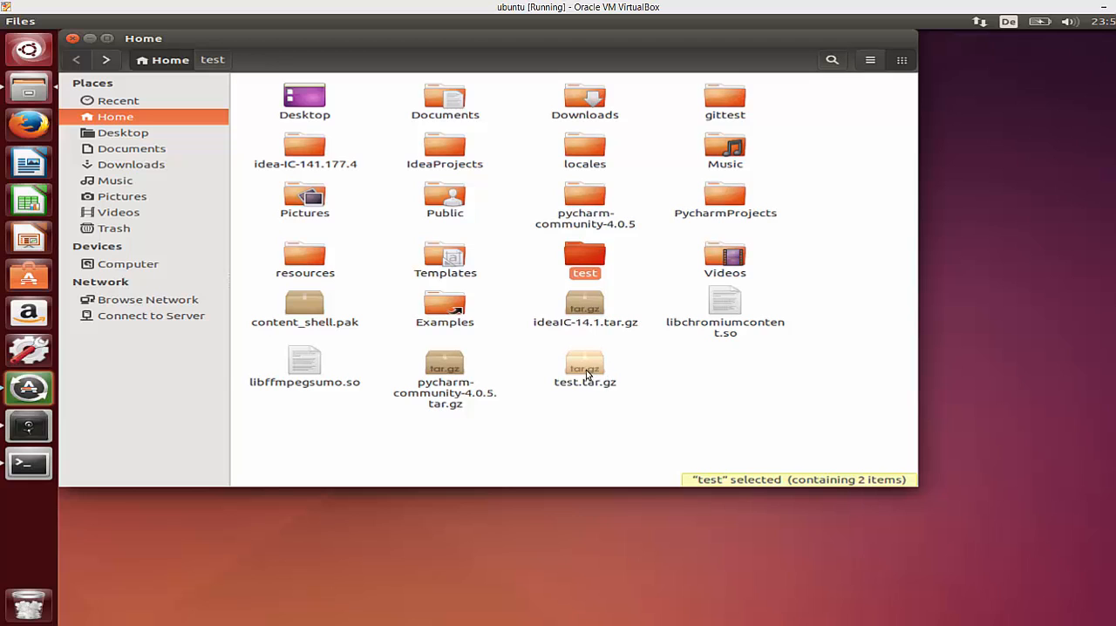
pyautogui.moveTo(27, 463)
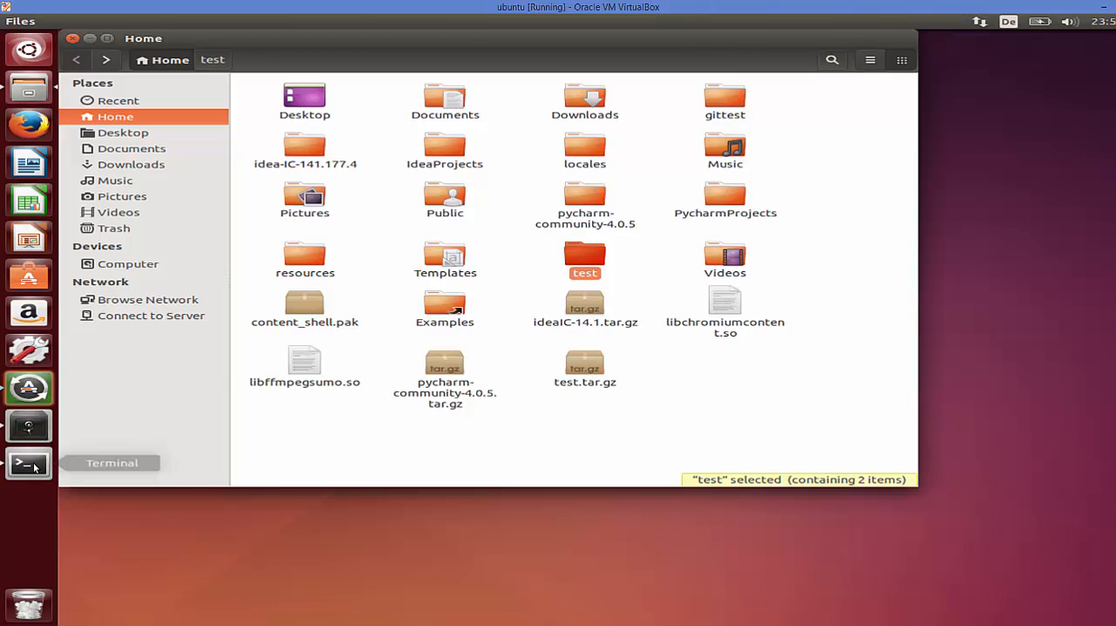
# Launch a shell and run ls to show the home folder with test.tar.gz.
pyautogui.click(28, 464)
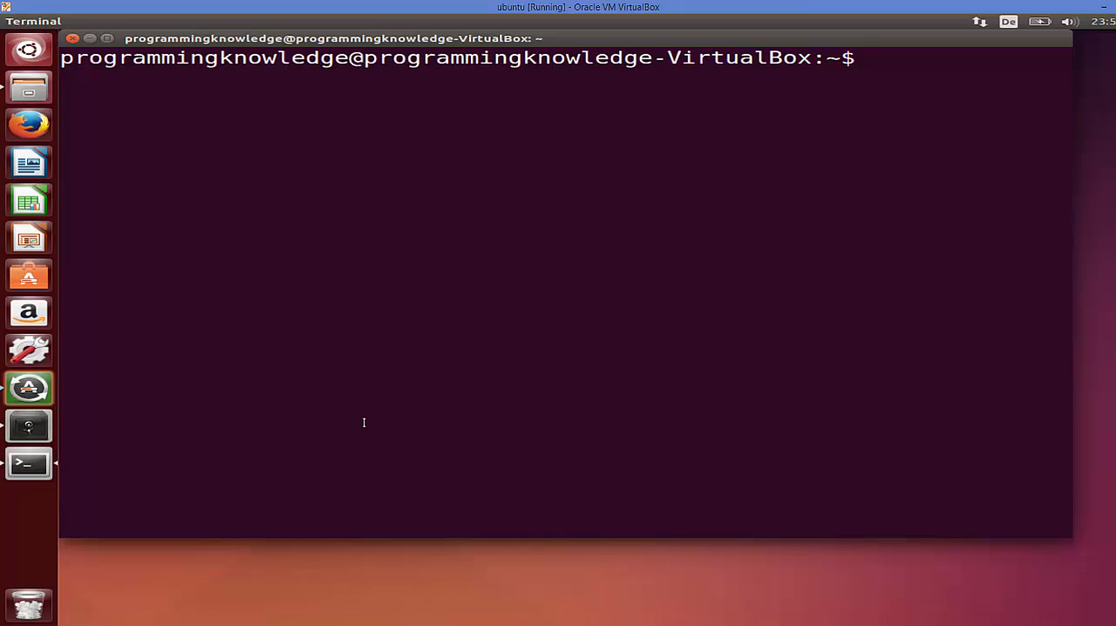
pyautogui.write('ls')
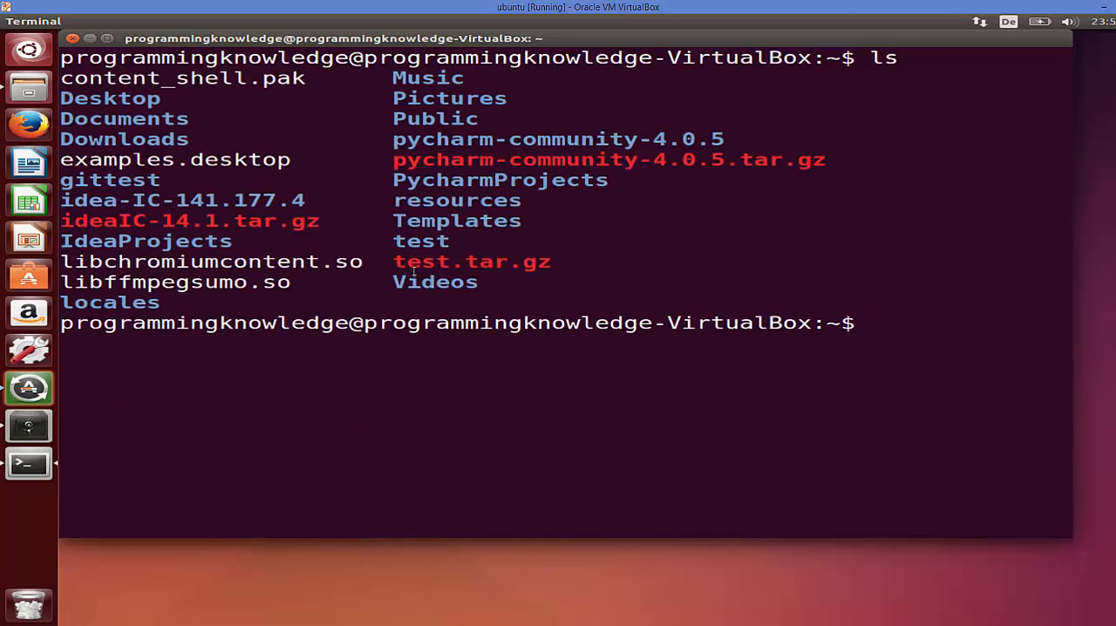
pyautogui.doubleClick(471, 262)
pyautogui.write('tar -')
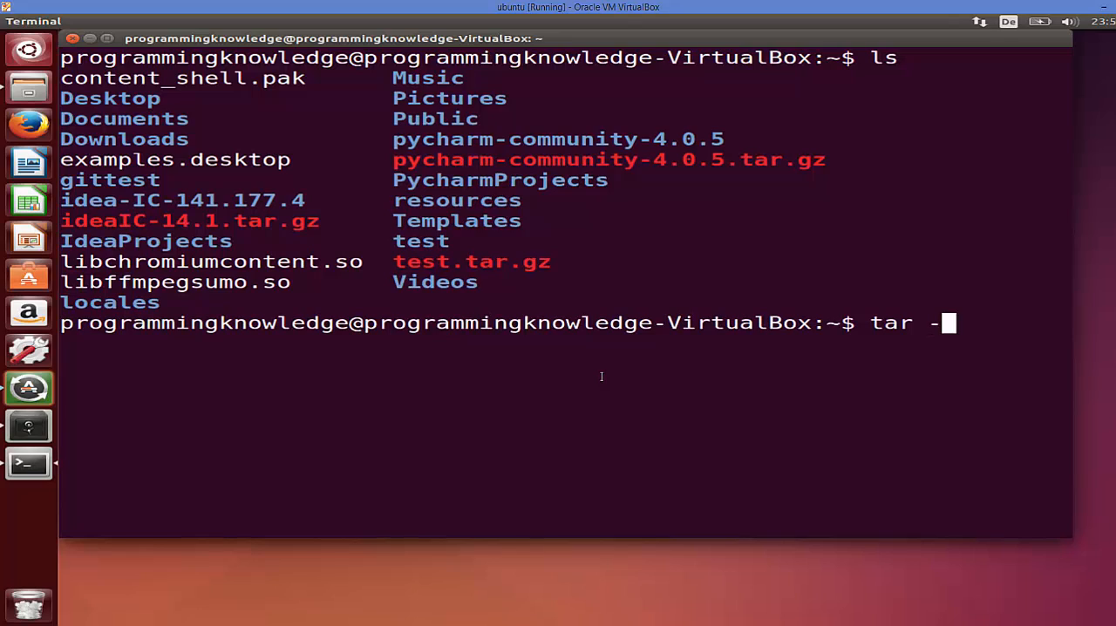
# Run tar -xvzf test.tar.gz and review the verbose listing of extracted test/.git files.
pyautogui.write('x')
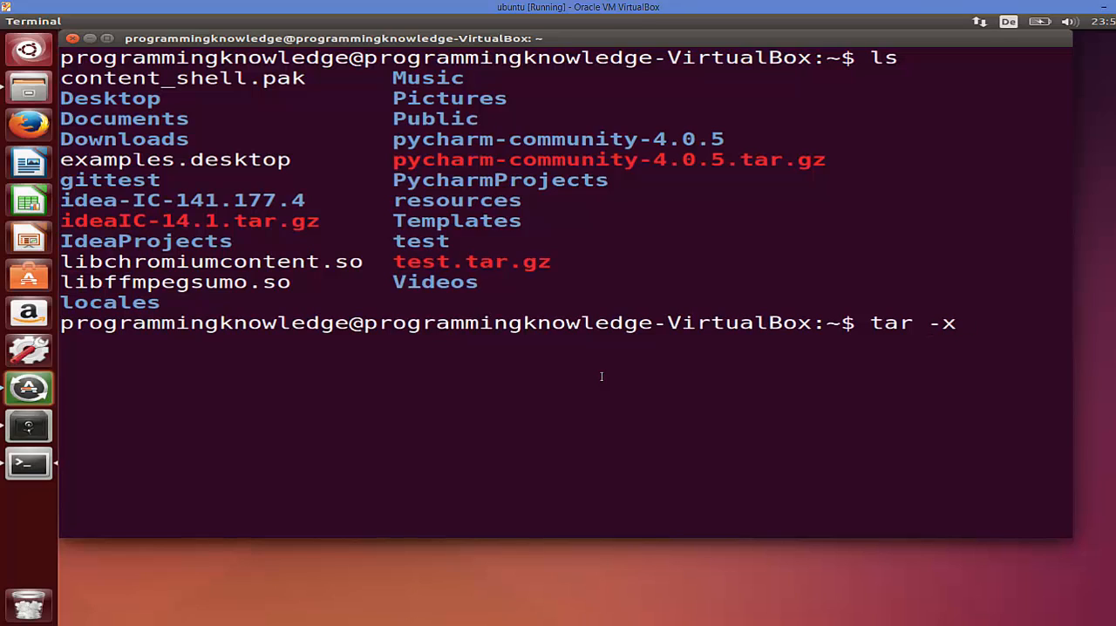
pyautogui.write('vz')
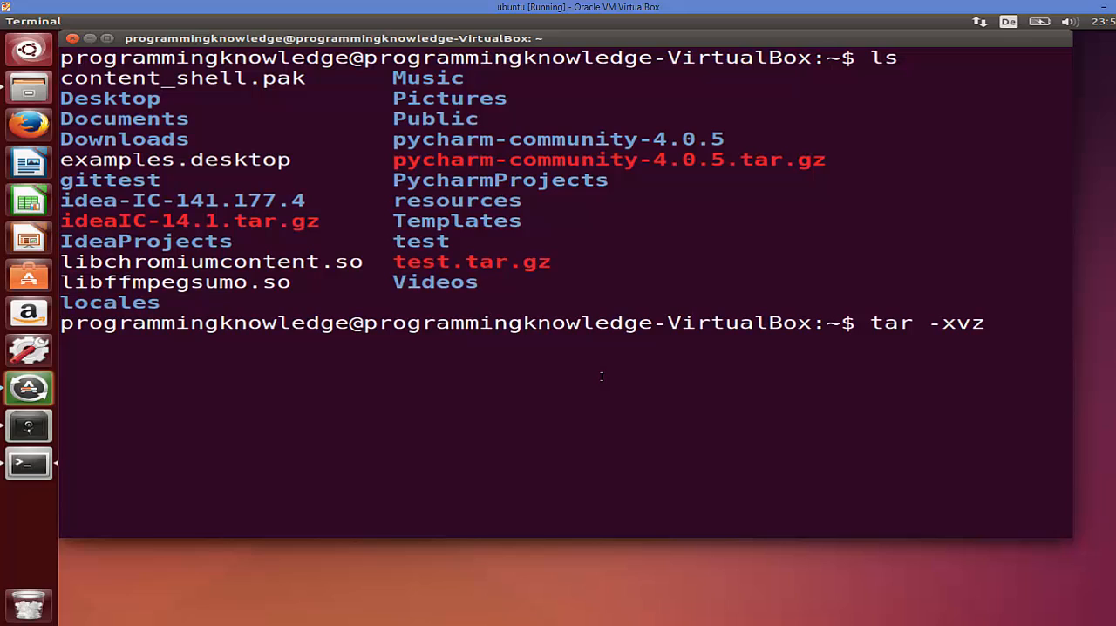
pyautogui.write('f')
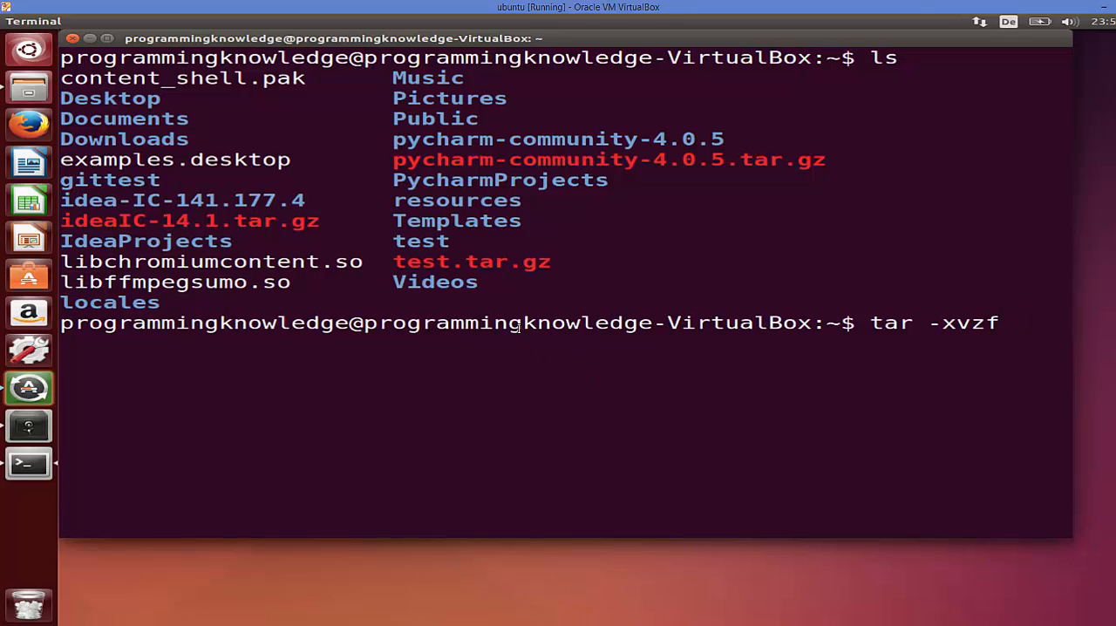
pyautogui.doubleClick(471, 261)
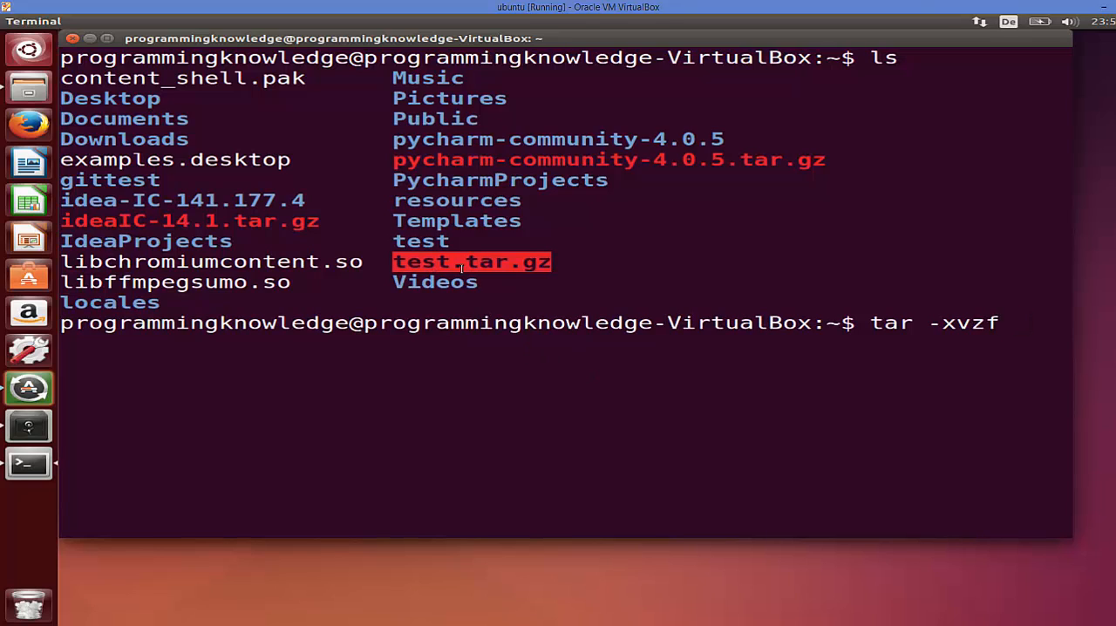
pyautogui.write('test.tar.gz')
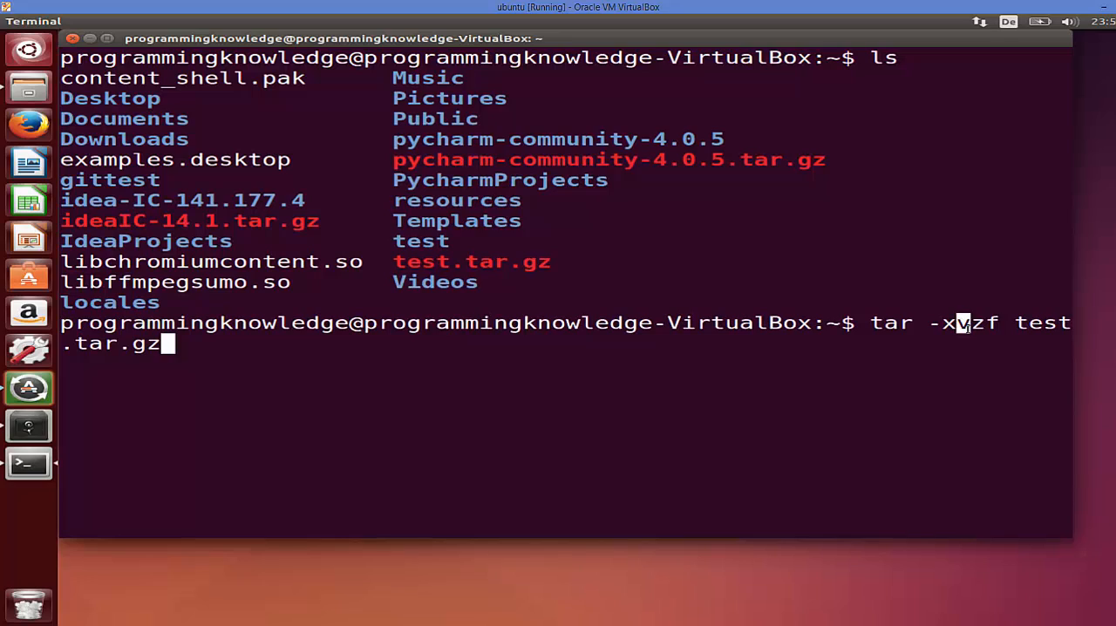
pyautogui.moveTo(828, 380)
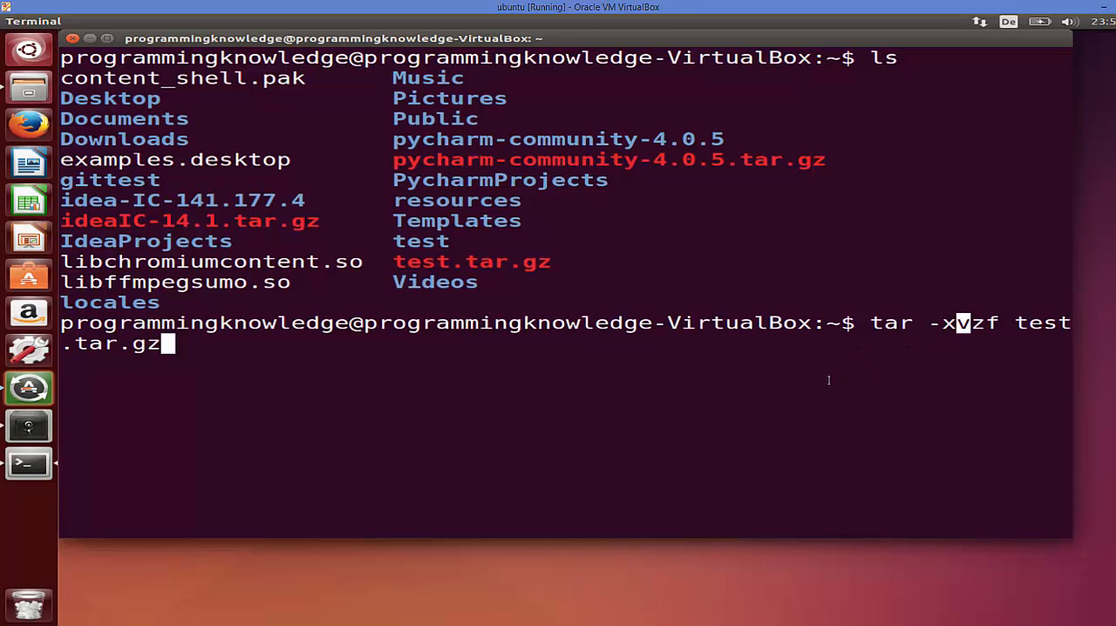
pyautogui.moveTo(759, 377)
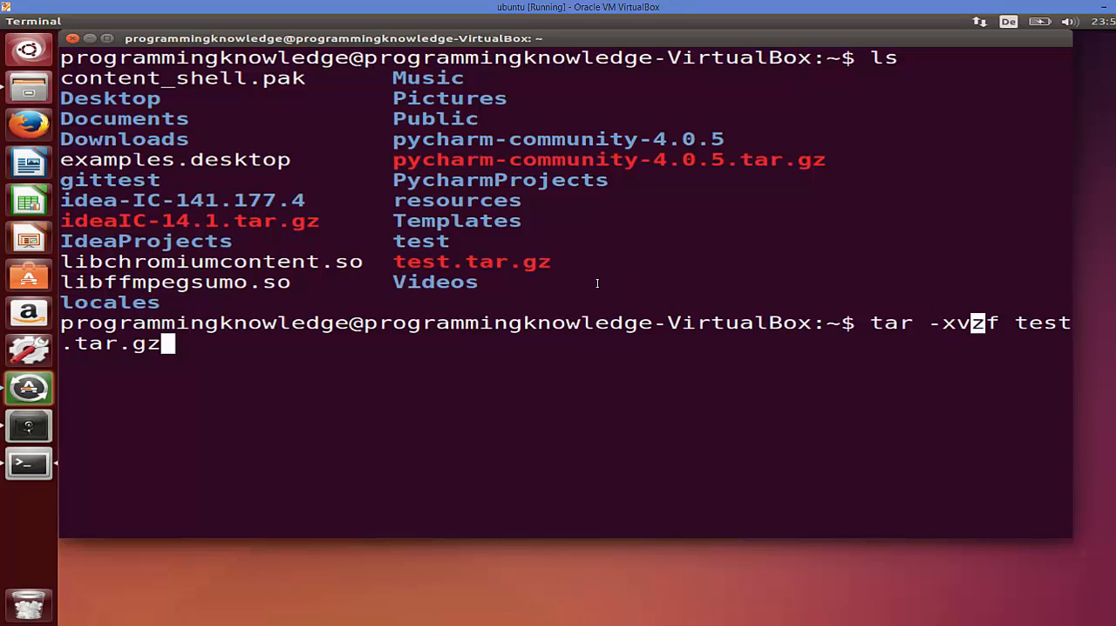
pyautogui.moveTo(547, 262)
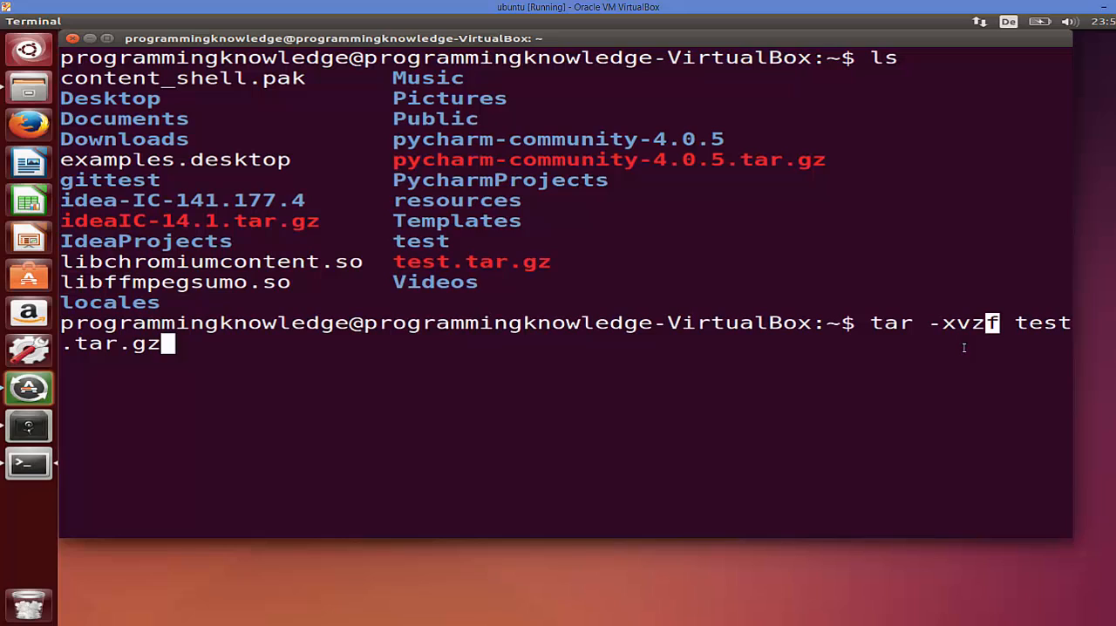
pyautogui.moveTo(903, 357)
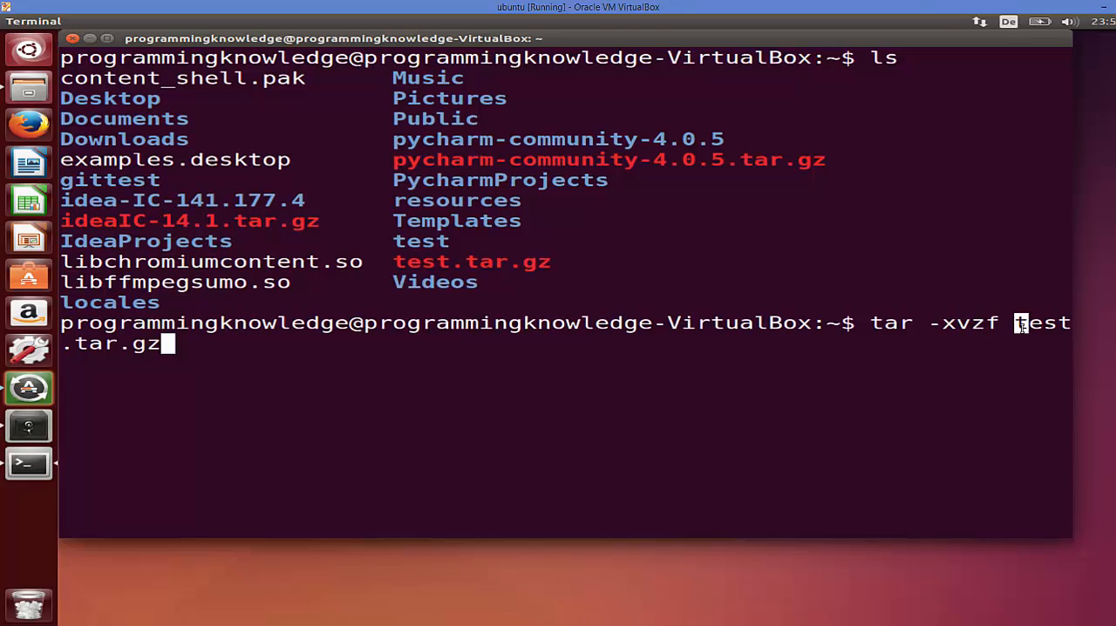
pyautogui.moveTo(282, 362)
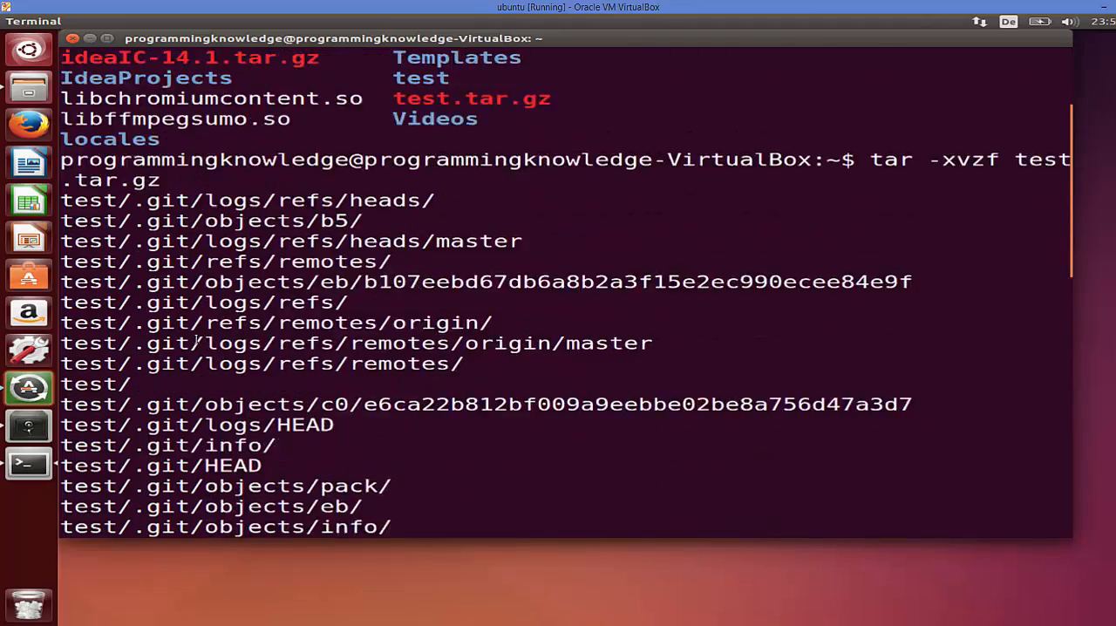
pyautogui.scroll(-3)
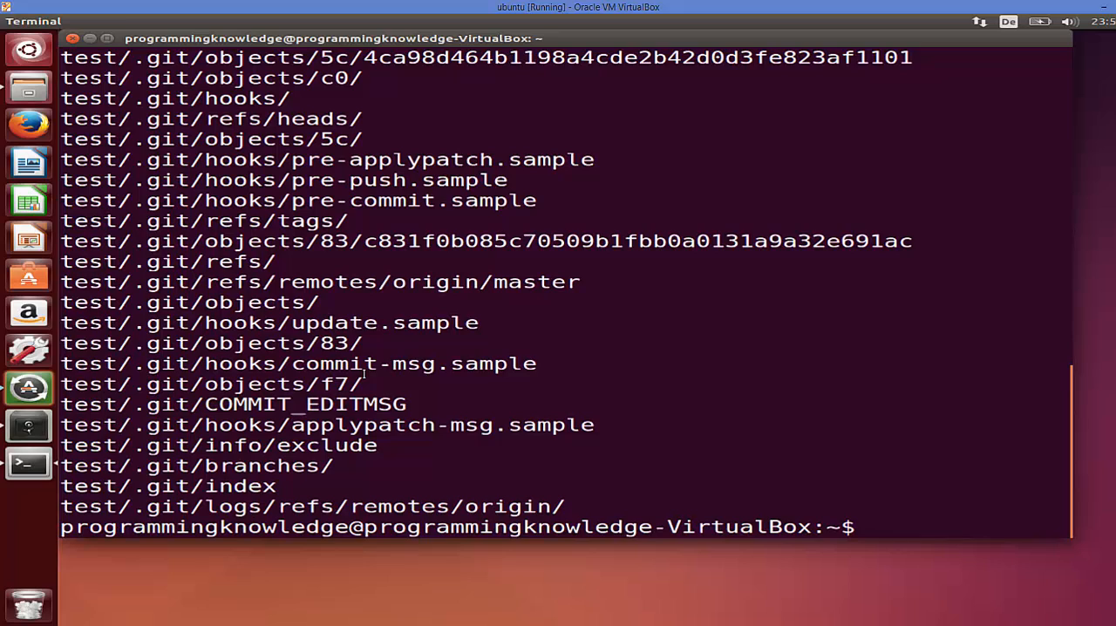
# Run ls to confirm the test folder beside test.tar.gz, then re-enter tar -xvzf test.tar.gz.
pyautogui.write('ls')
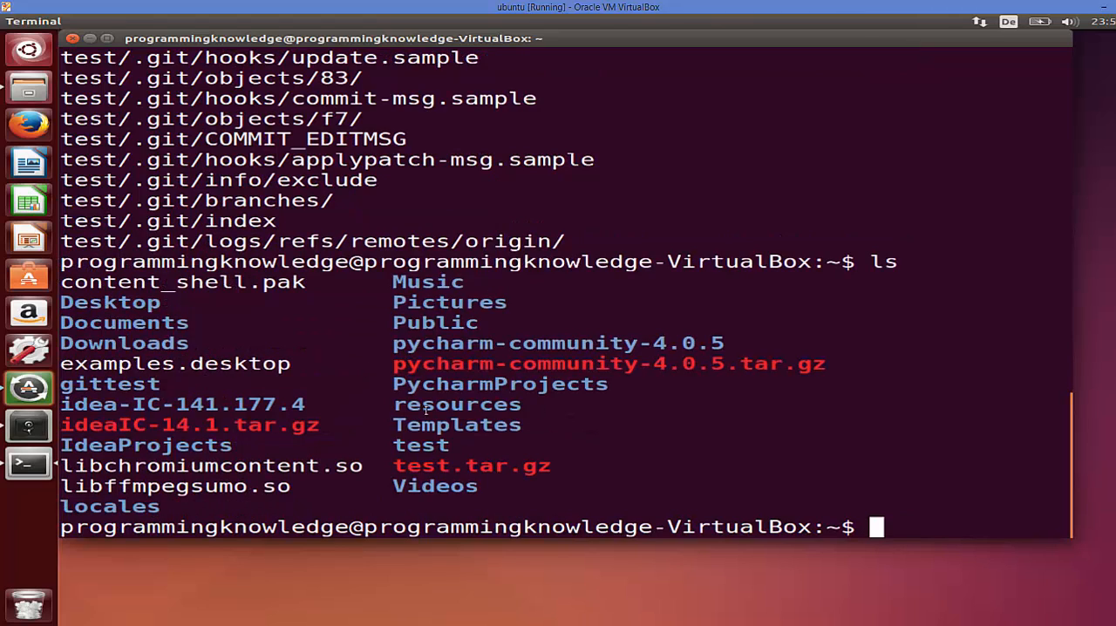
pyautogui.doubleClick(422, 444)
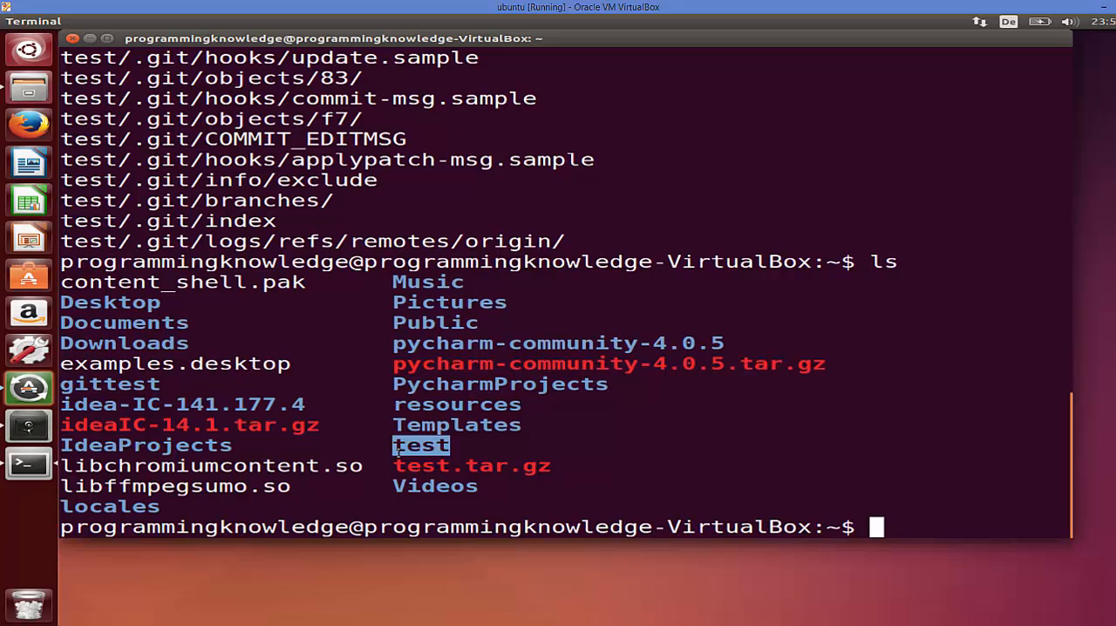
pyautogui.write('ls')
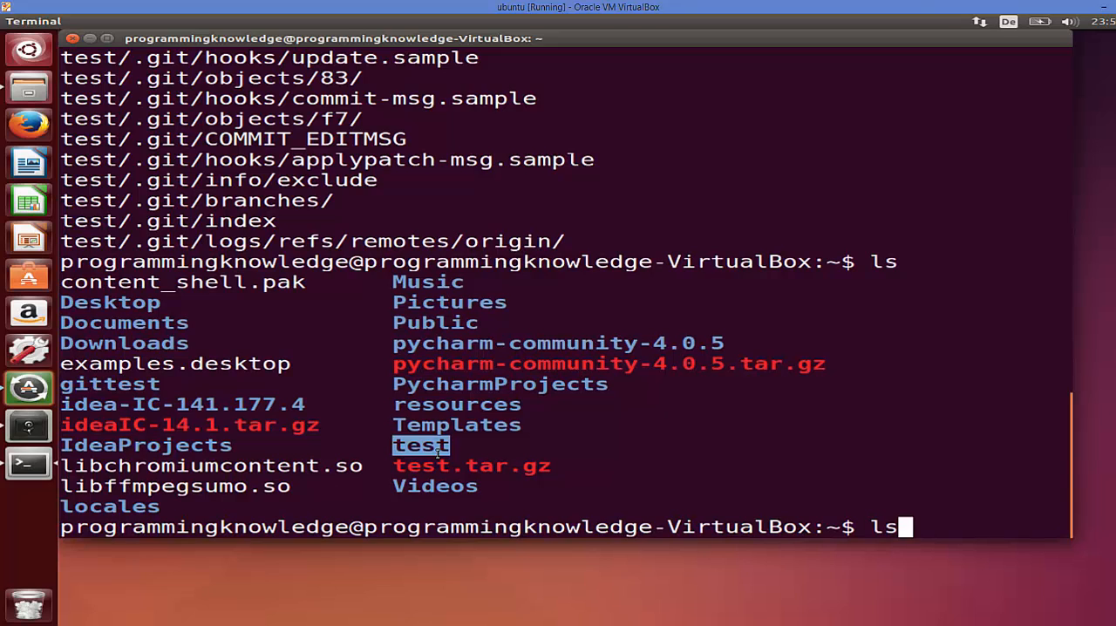
pyautogui.write('tar -xvzf test.tar.gz')
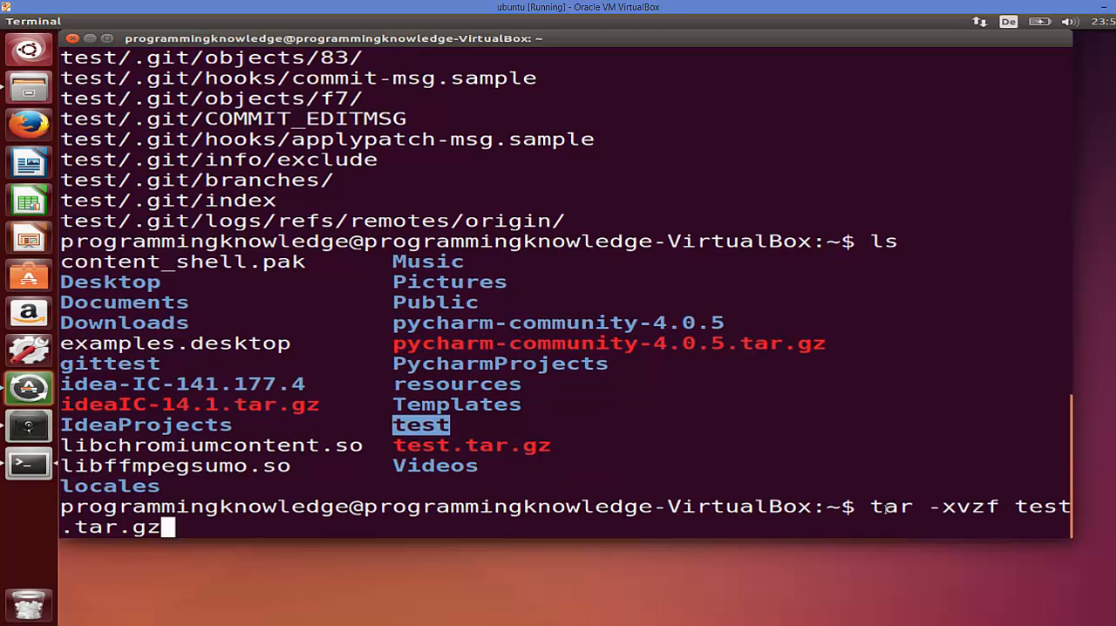